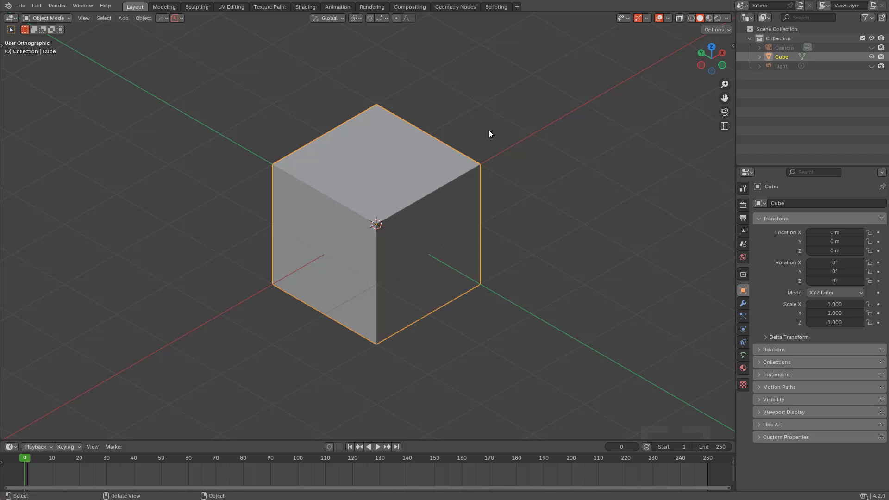
{"action": "mouse_move", "coordinate": [471, 163]}
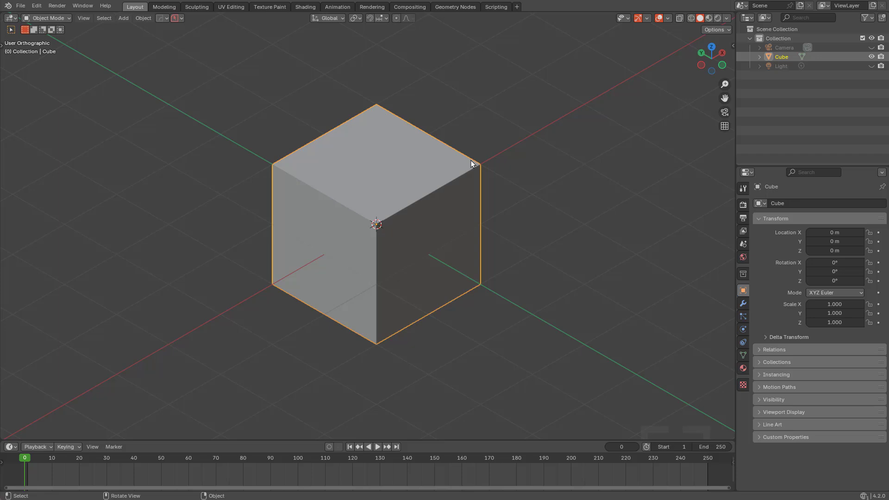
{"action": "mouse_move", "coordinate": [459, 173]}
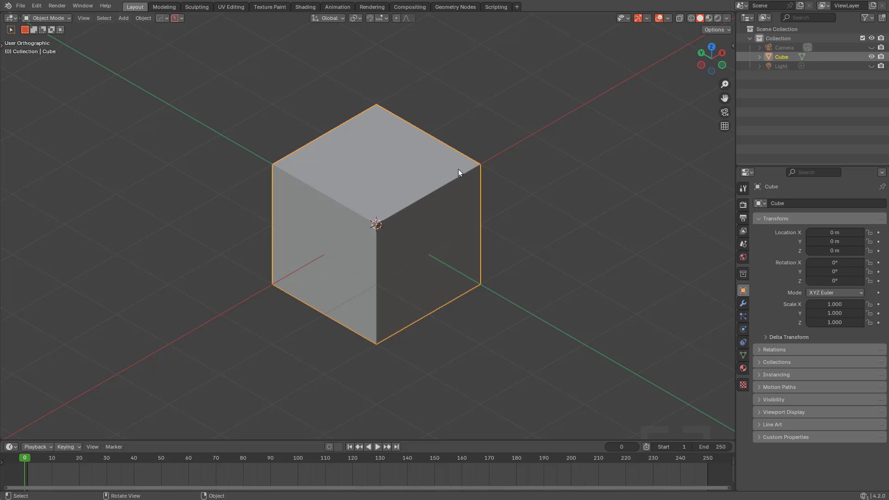
{"action": "mouse_move", "coordinate": [439, 207]}
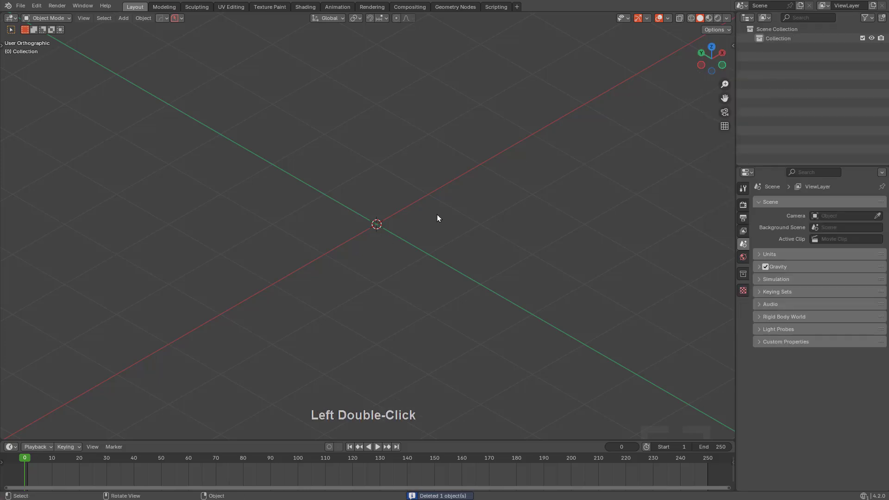
- Draw a world-aligned hexagonal prism at the origin using BoxCutter's 6-vertex circle shape
{"action": "key", "text": "W"}
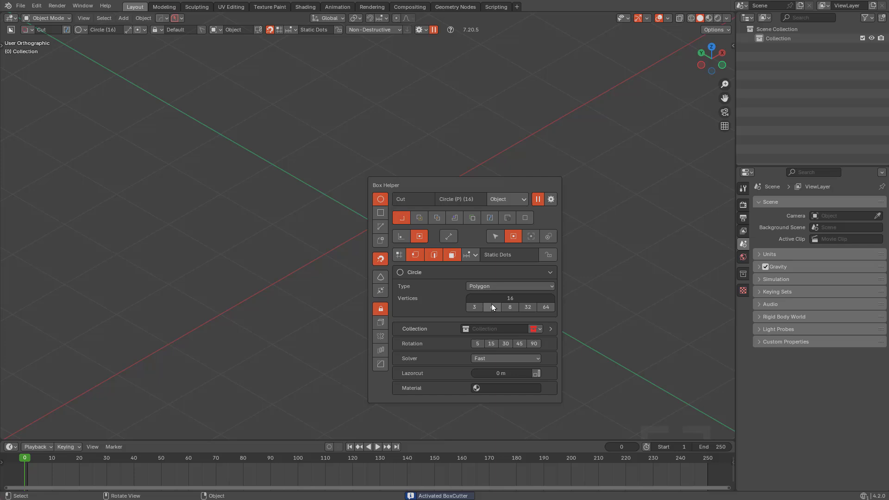
{"action": "left_click", "coordinate": [491, 307]}
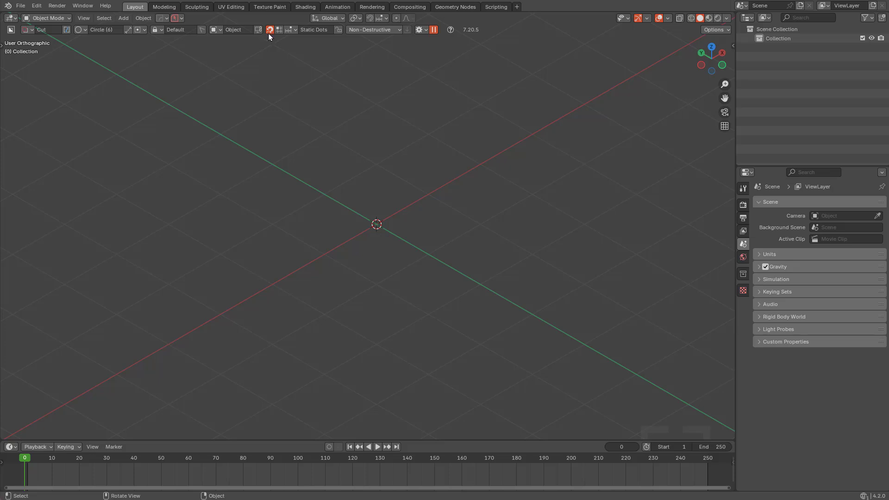
{"action": "left_click", "coordinate": [290, 30]}
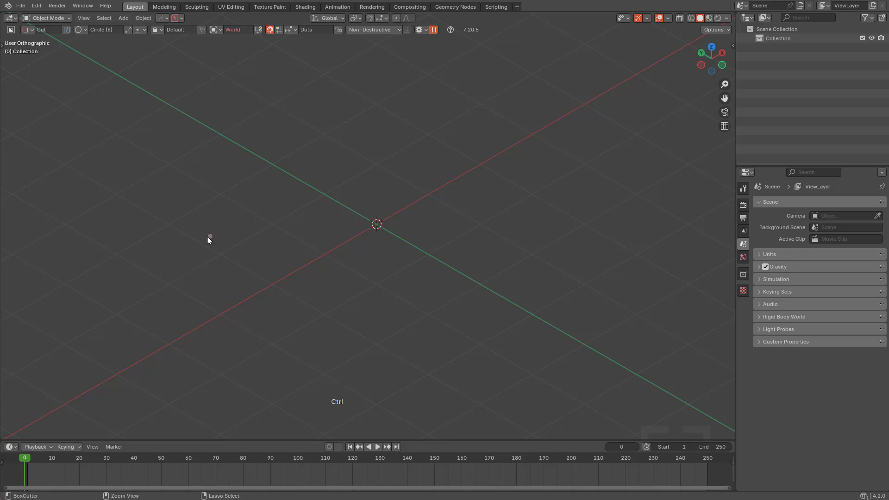
{"action": "left_click", "coordinate": [377, 225]}
{"action": "type", "text": "12"}
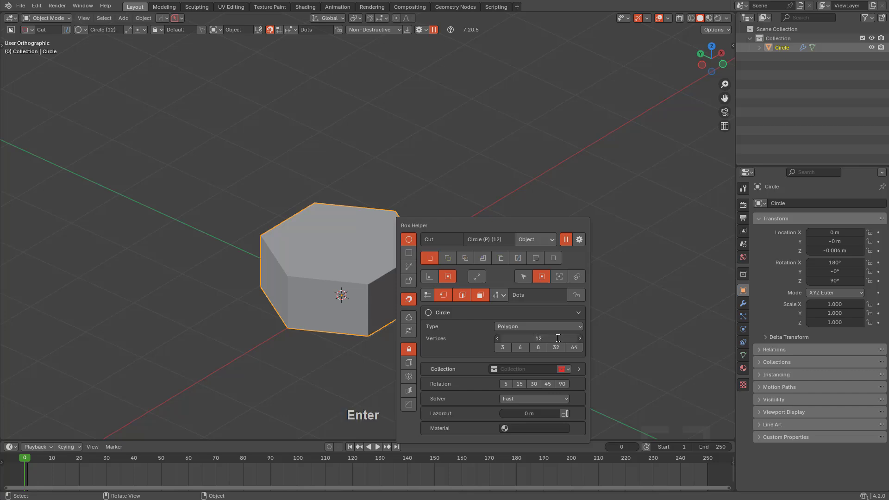
- Join a 12-sided circle onto the hex head and extrude it upward as the shaft
{"action": "left_click", "coordinate": [500, 258]}
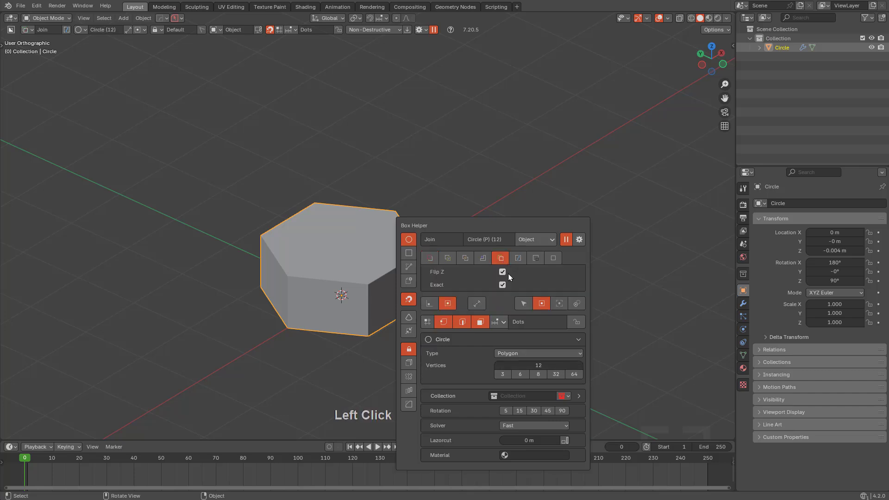
{"action": "left_click", "coordinate": [502, 285]}
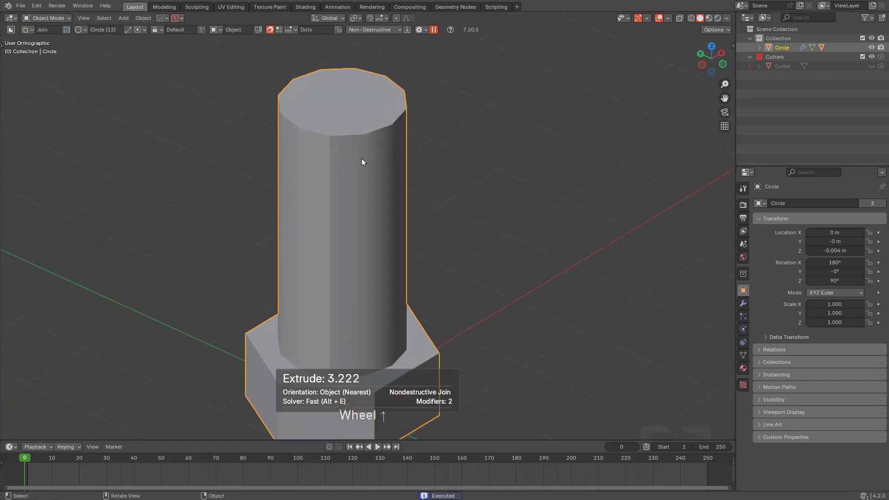
{"action": "key", "text": "Tab"}
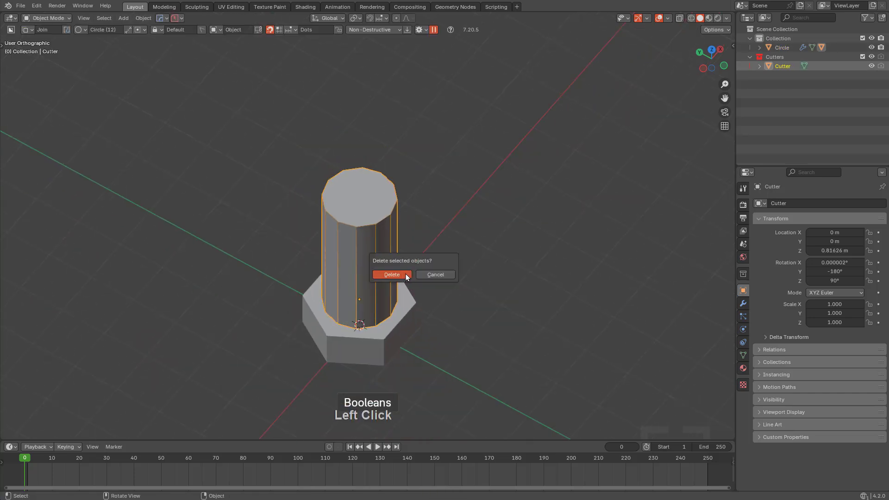
- Delete the old shaft cutter and redraw the 12-sided shaft join at its extruded height
{"action": "left_click", "coordinate": [392, 275]}
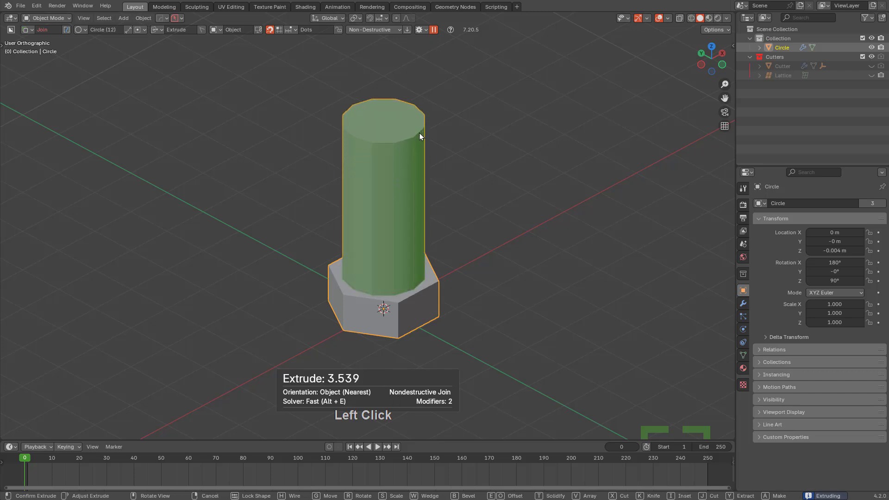
{"action": "key", "text": "Tab"}
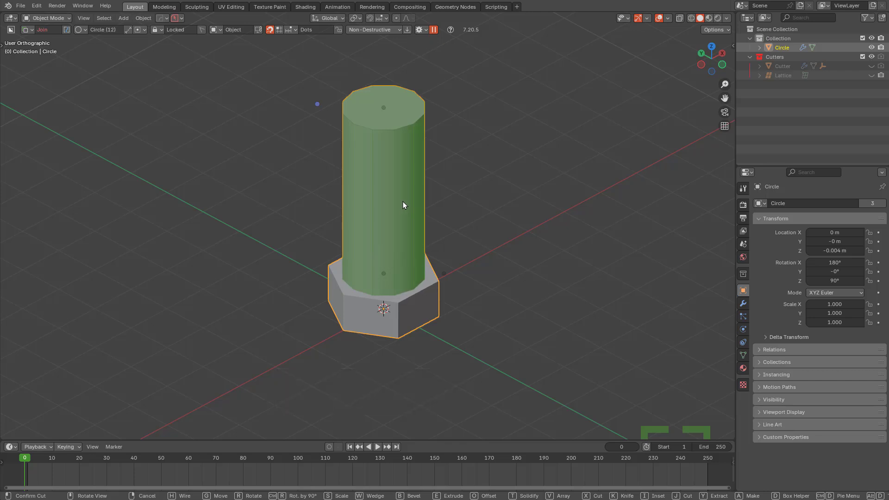
{"action": "key", "text": "shift"}
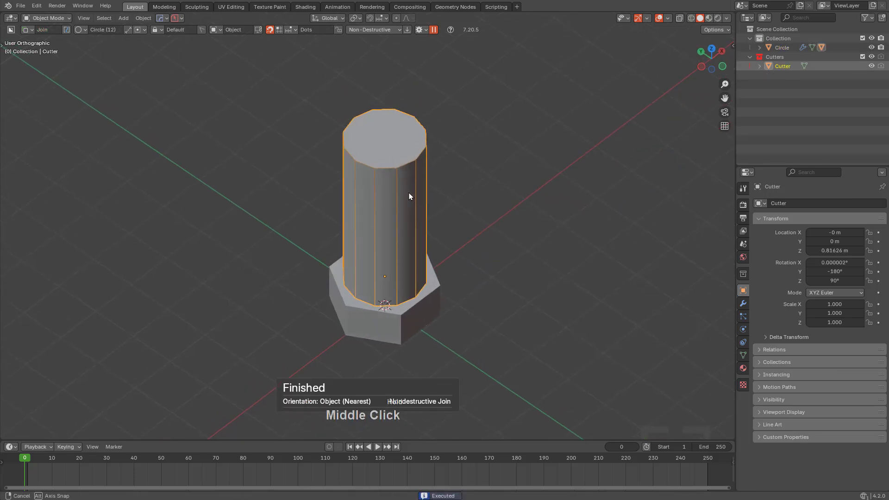
- Bevel the shaft cutter's top rim edges in Edit Mode, then return to object mode
{"action": "key", "text": "Tab"}
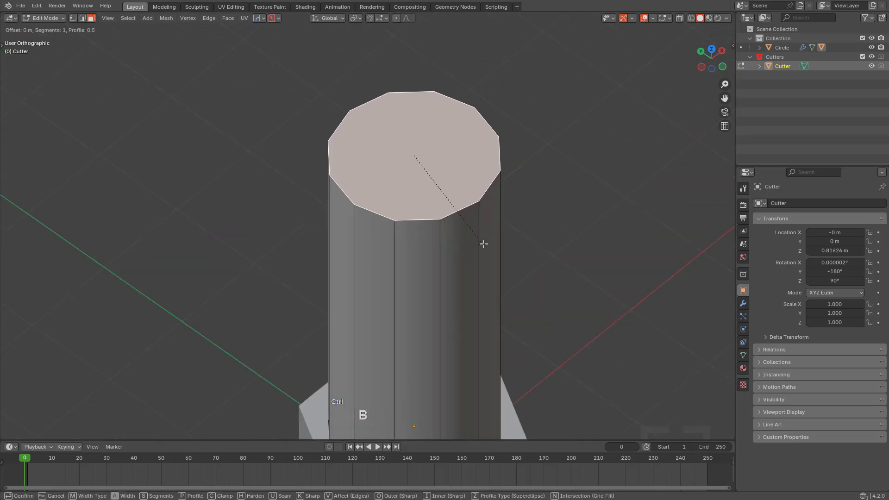
{"action": "left_click", "coordinate": [488, 254]}
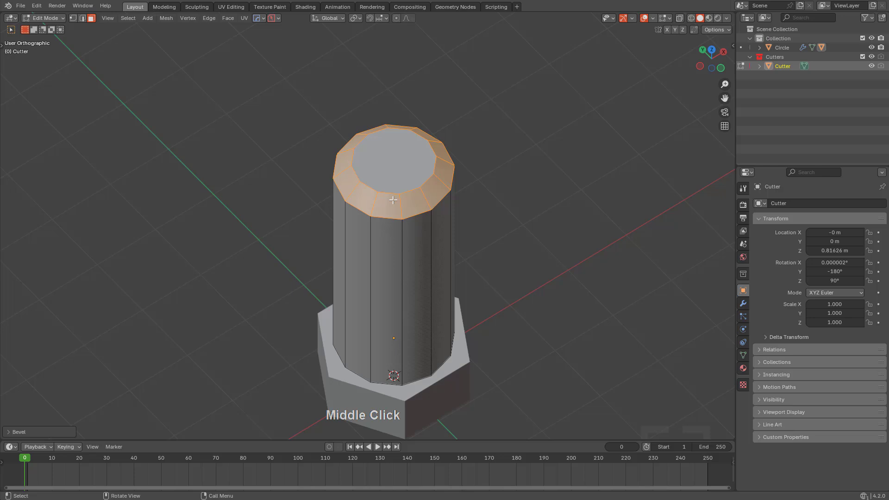
{"action": "key", "text": "W"}
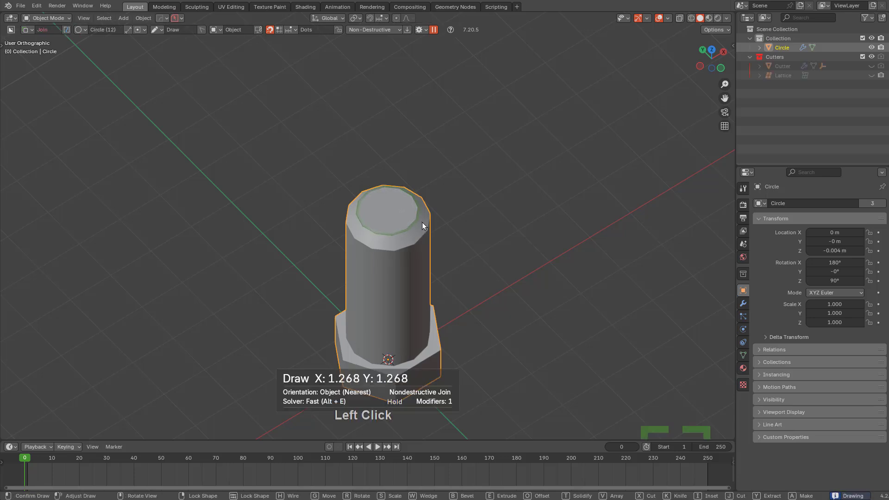
- Confirm the narrower circle join on the shaft top to extend the bolt upward
{"action": "key", "text": "E"}
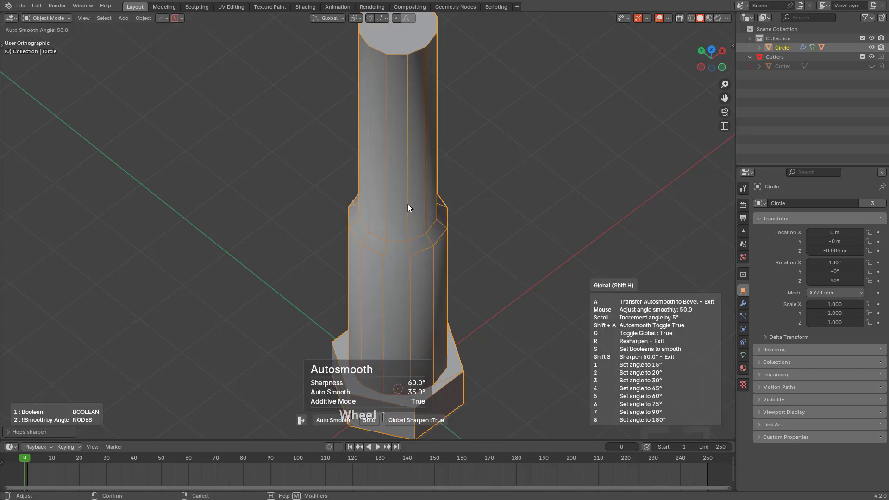
{"action": "mouse_move", "coordinate": [419, 229]}
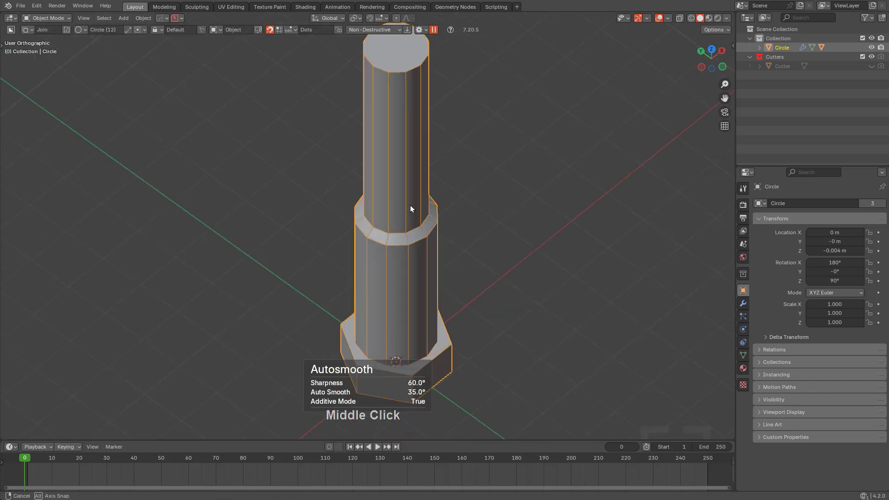
- Orbit the view toward the bolt's hex head
{"action": "left_click_drag", "start_coordinate": [411, 208], "coordinate": [402, 187]}
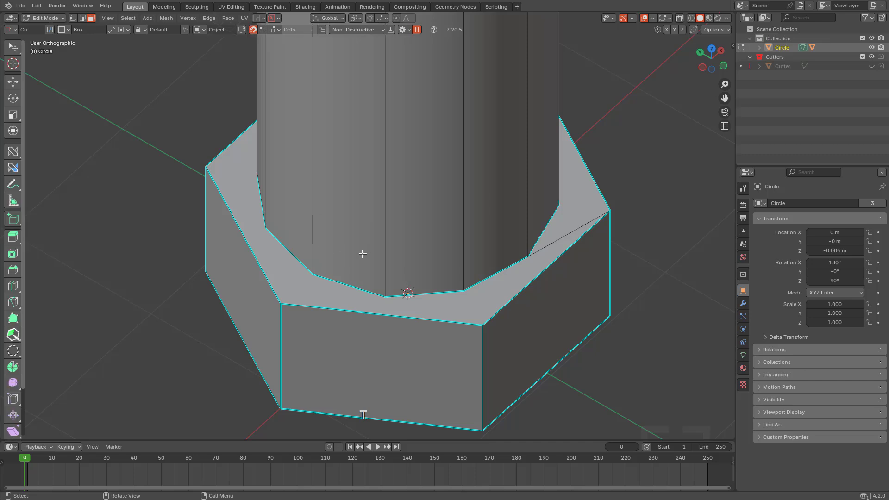
{"action": "mouse_move", "coordinate": [461, 334]}
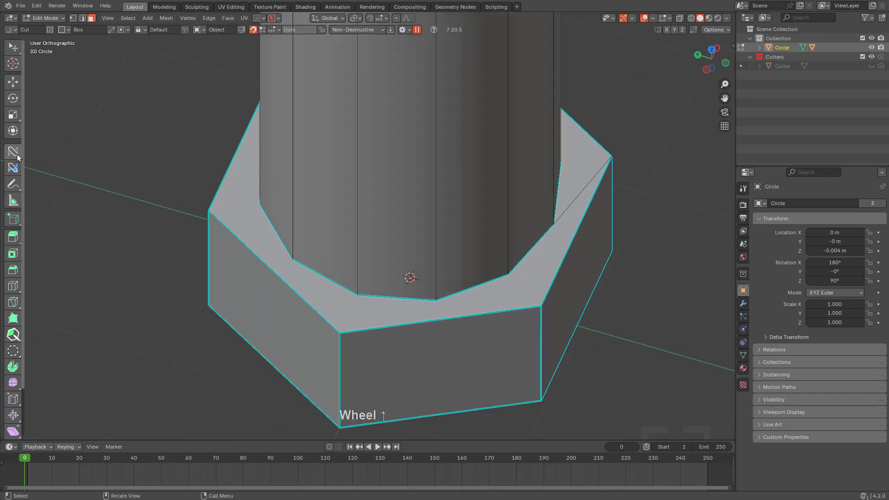
- Switch to edge offsetting and select the hex head's outer edges, orbiting around the head
{"action": "left_click", "coordinate": [12, 152]}
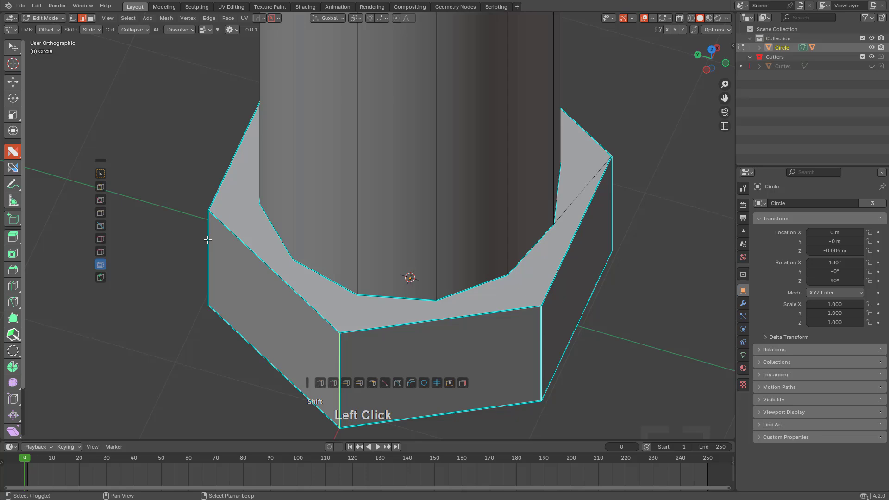
{"action": "left_click_drag", "start_coordinate": [207, 239], "coordinate": [503, 296]}
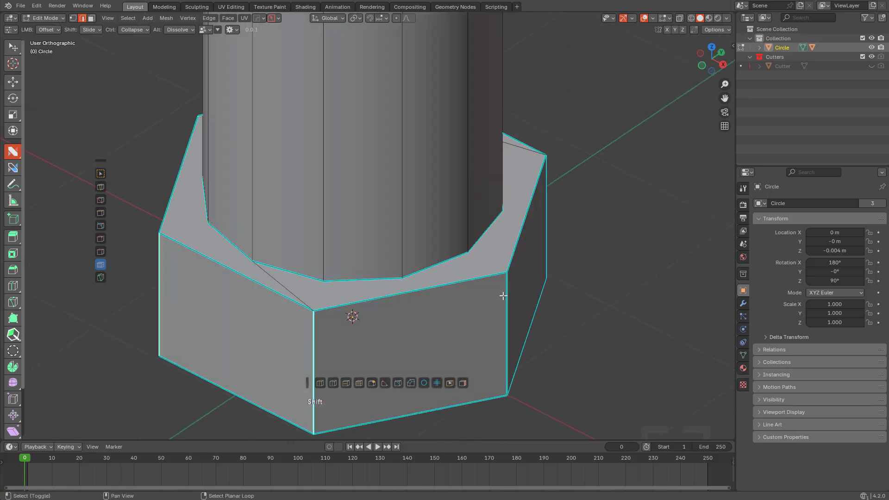
{"action": "left_click_drag", "start_coordinate": [502, 295], "coordinate": [483, 293]}
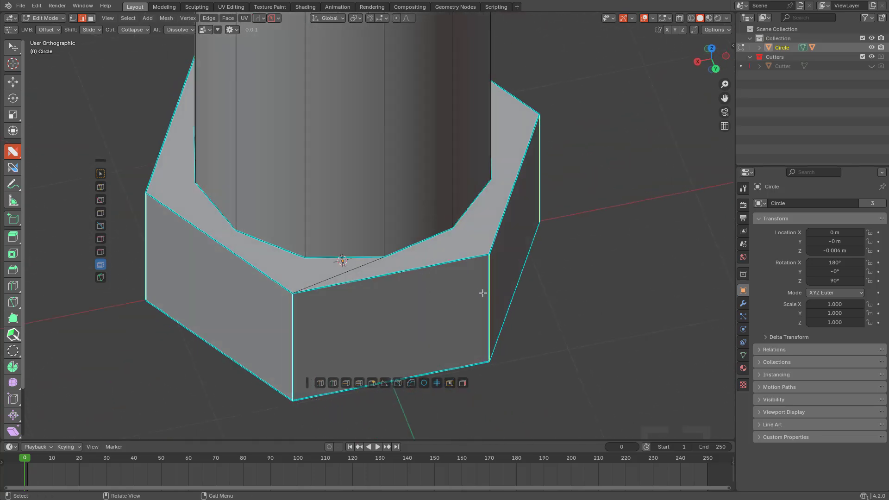
{"action": "left_click", "coordinate": [482, 293]}
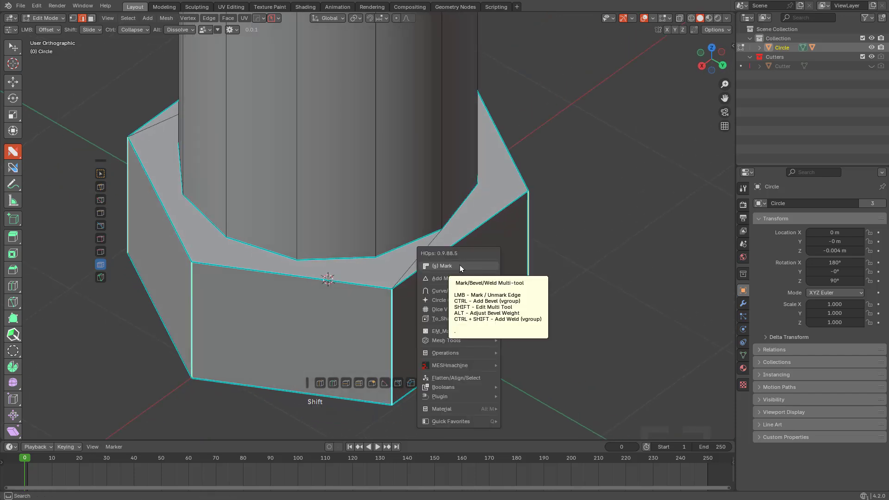
- Mark the selected hex head edges with Hard Ops (s) Mark, then orbit to inspect
{"action": "left_click", "coordinate": [442, 265]}
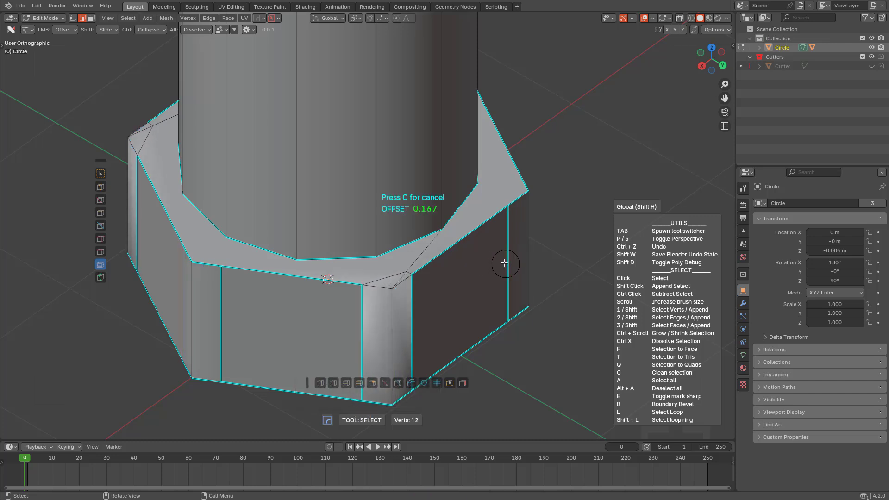
{"action": "mouse_move", "coordinate": [502, 259]}
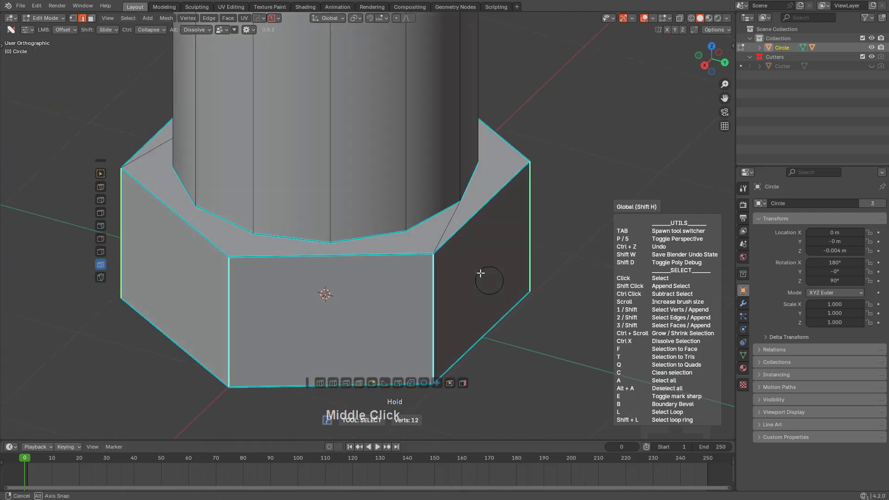
{"action": "left_click_drag", "start_coordinate": [480, 273], "coordinate": [361, 281]}
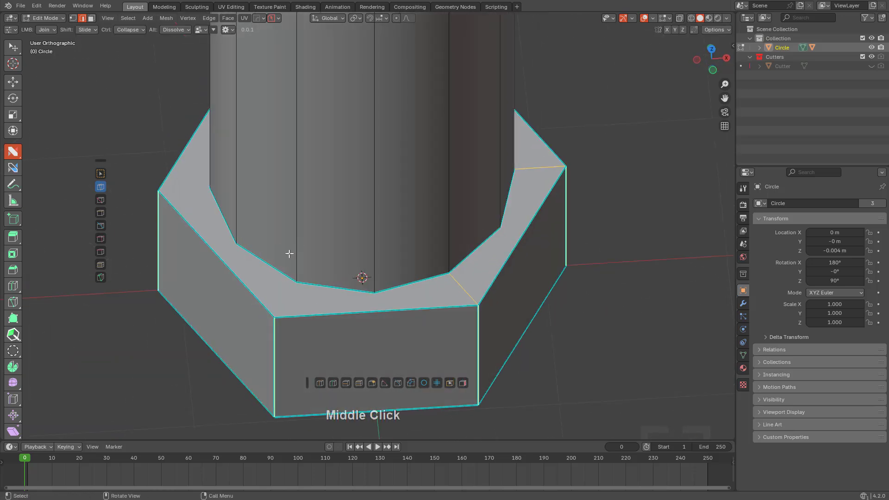
- Orbit around the hex head while applying the Boundary Bevel to its marked edges
{"action": "left_click_drag", "start_coordinate": [289, 253], "coordinate": [224, 284]}
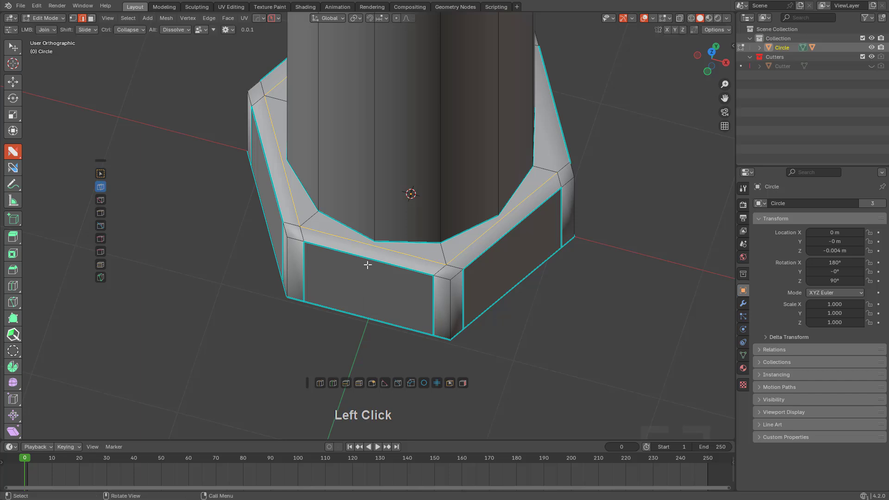
- Loop cut two hex side faces vertically, rotating the view around the head
{"action": "left_click", "coordinate": [368, 265]}
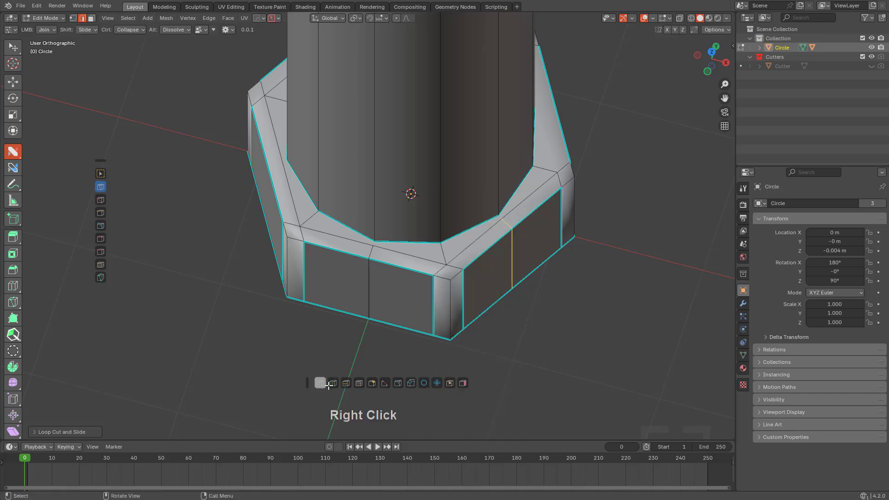
{"action": "left_click", "coordinate": [271, 196]}
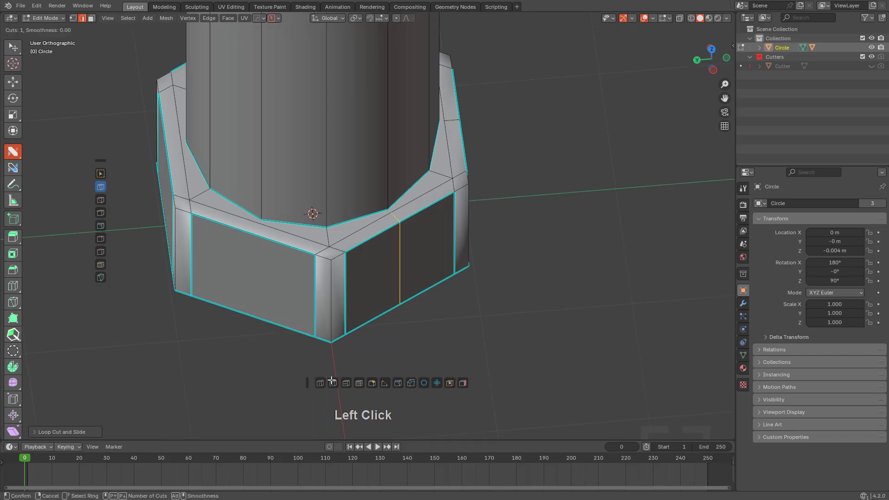
{"action": "middle_click", "coordinate": [331, 383]}
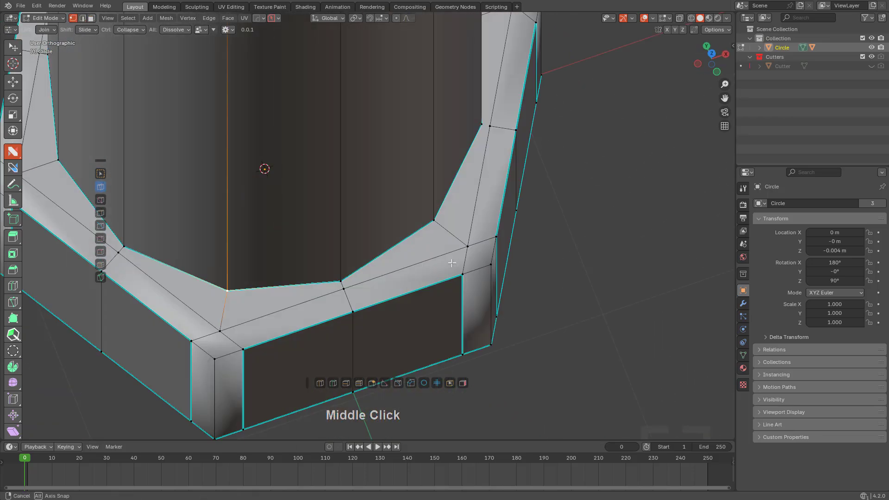
{"action": "left_click_drag", "start_coordinate": [452, 263], "coordinate": [485, 212]}
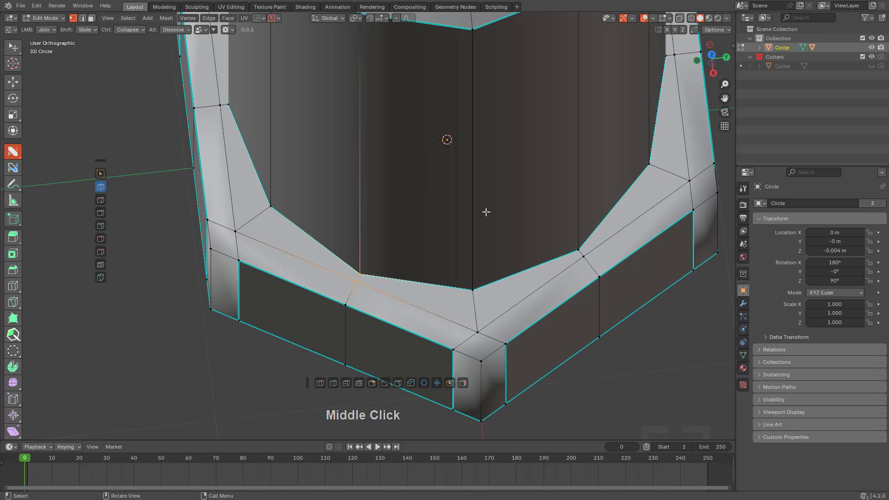
{"action": "left_click_drag", "start_coordinate": [486, 212], "coordinate": [476, 173]}
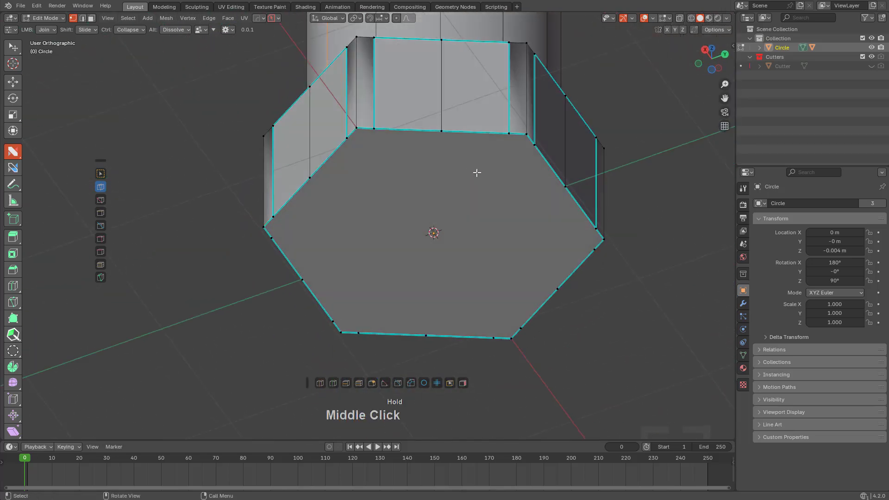
{"action": "left_click", "coordinate": [477, 172]}
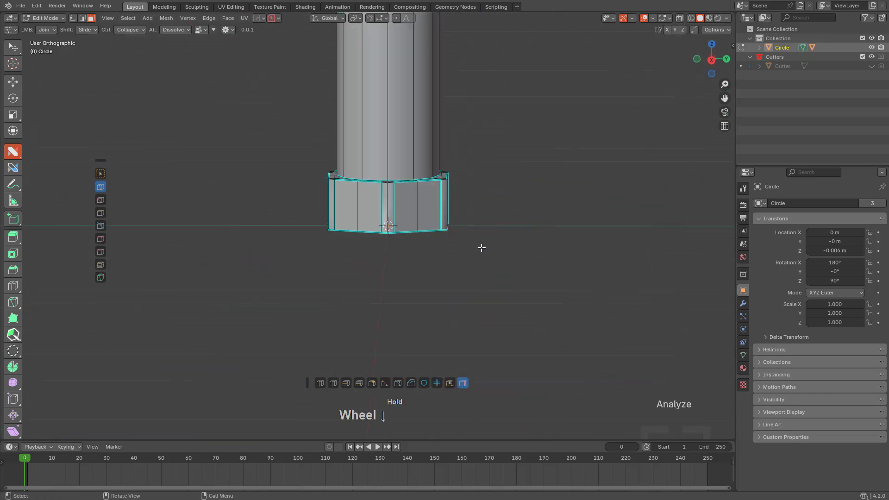
- Inset the shaft's top faces into concentric chamfer rings and loop-select the collar faces
{"action": "middle_click", "coordinate": [482, 247]}
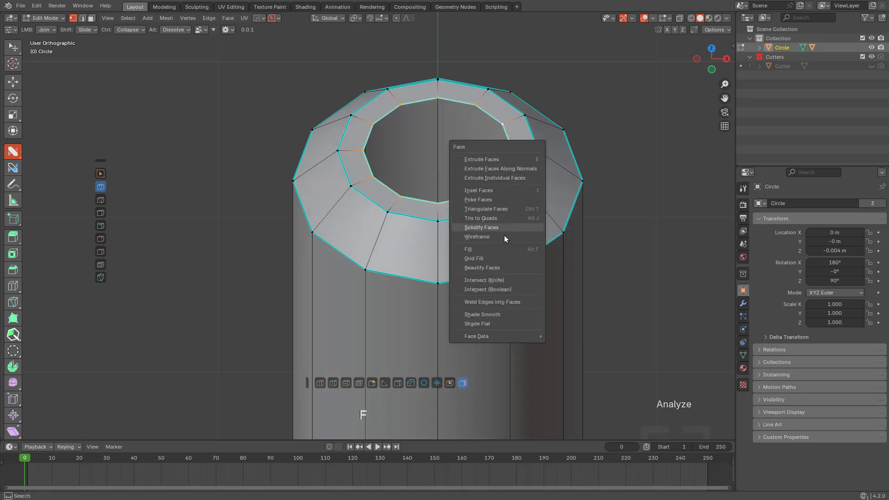
{"action": "left_click", "coordinate": [473, 258]}
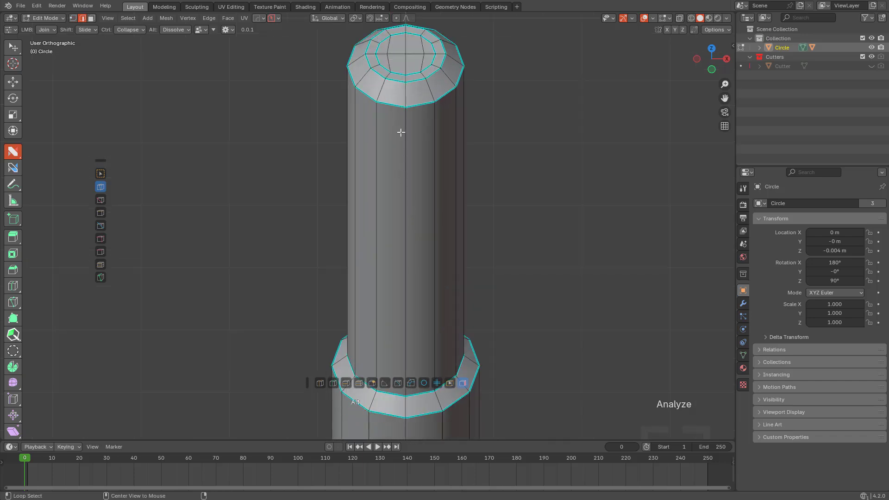
{"action": "left_click", "coordinate": [372, 347]}
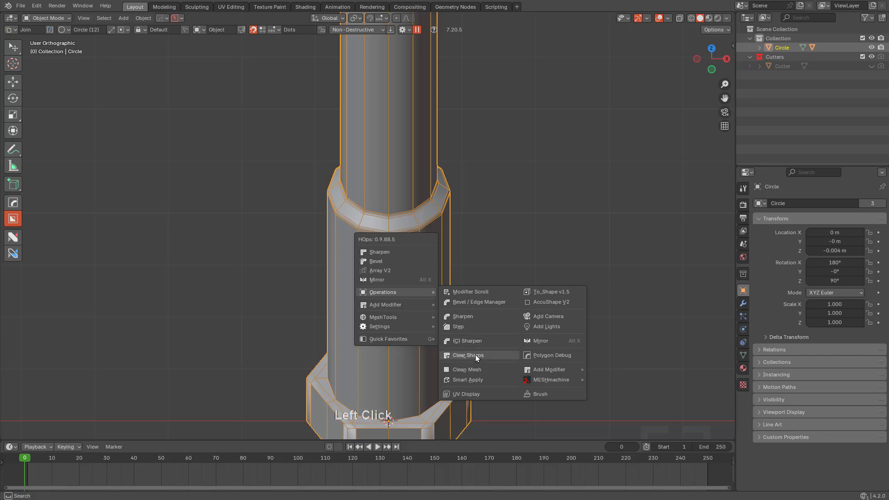
- Run Hard Ops Clear Sharps on the bolt, then enter Edit Mode for a shaft edge loop
{"action": "left_click", "coordinate": [467, 355]}
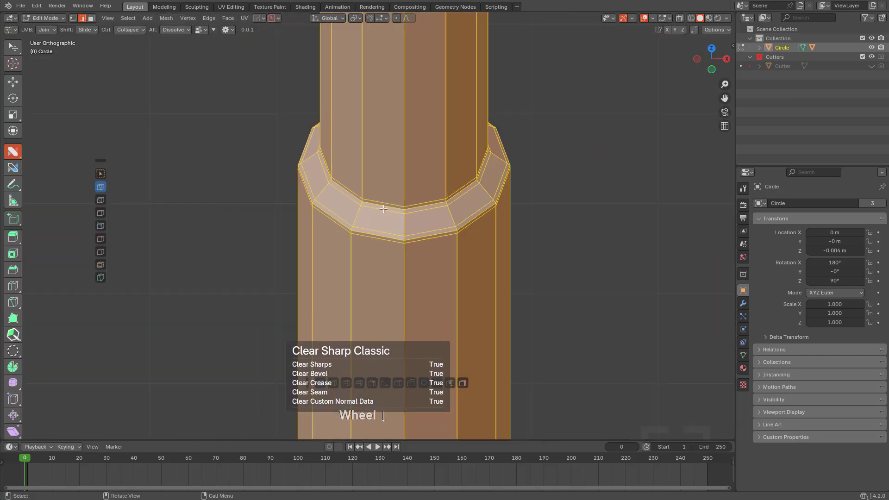
{"action": "key", "text": "Tab"}
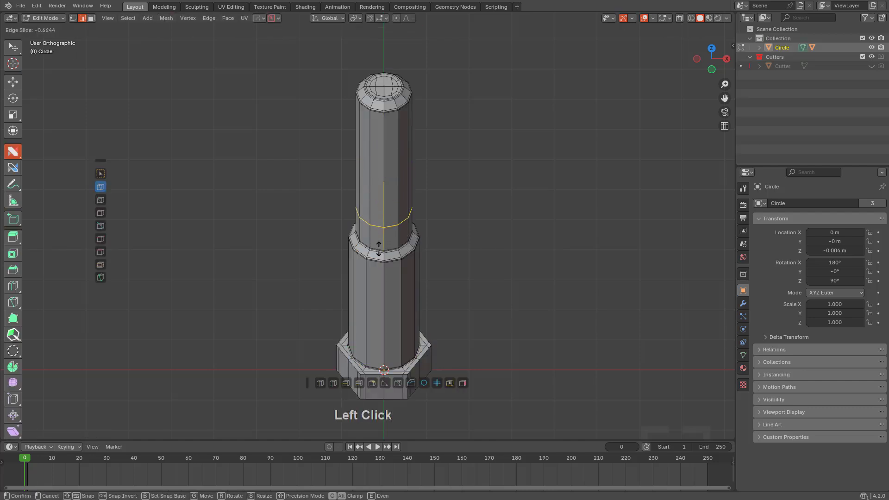
- Place the loop on the upper shaft and convert those faces with Hard Ops To_Thread
{"action": "left_click", "coordinate": [383, 242]}
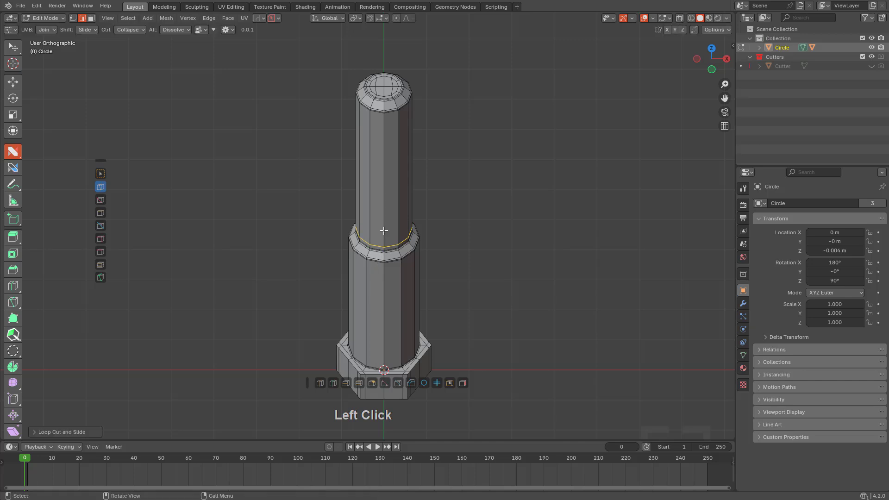
{"action": "key", "text": "Q"}
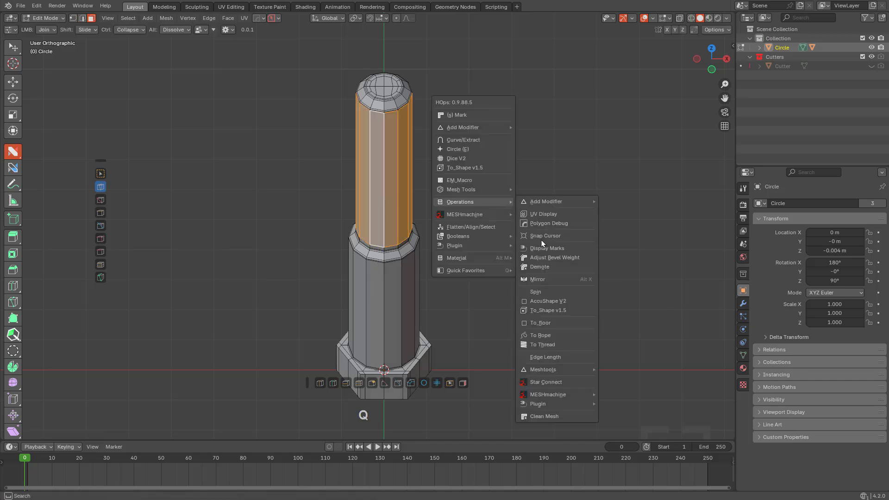
{"action": "left_click", "coordinate": [542, 344]}
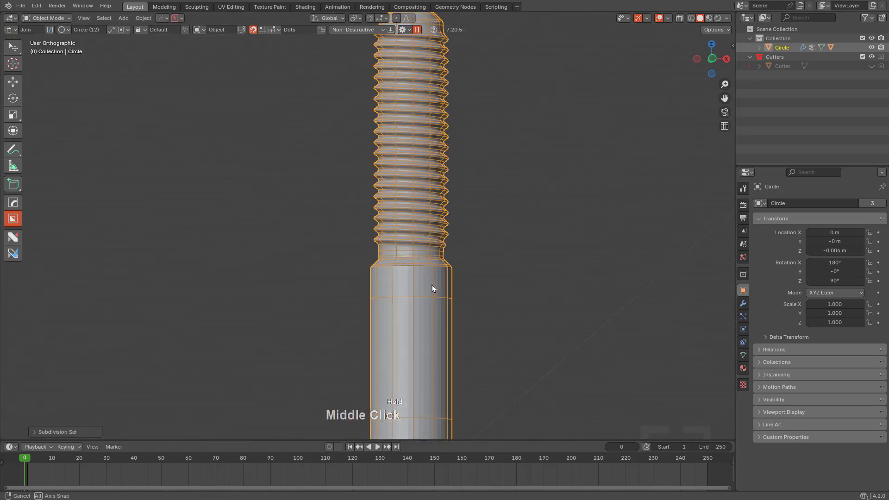
- Apply Hard Ops Subdivision Set in Object Mode and review the HOps Helper General settings
{"action": "key", "text": "Tab"}
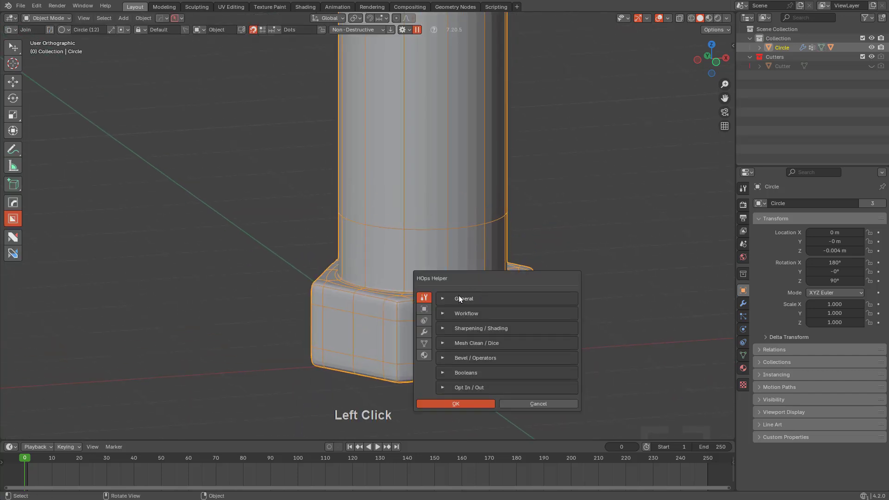
{"action": "left_click", "coordinate": [464, 299]}
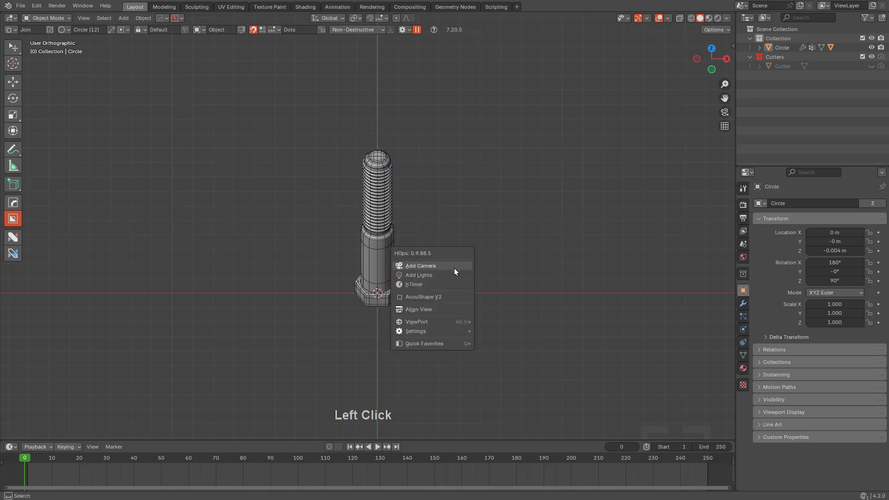
- Add a Hard Ops turntable camera rig, play its animation, then orbit freely
{"action": "left_click", "coordinate": [421, 265]}
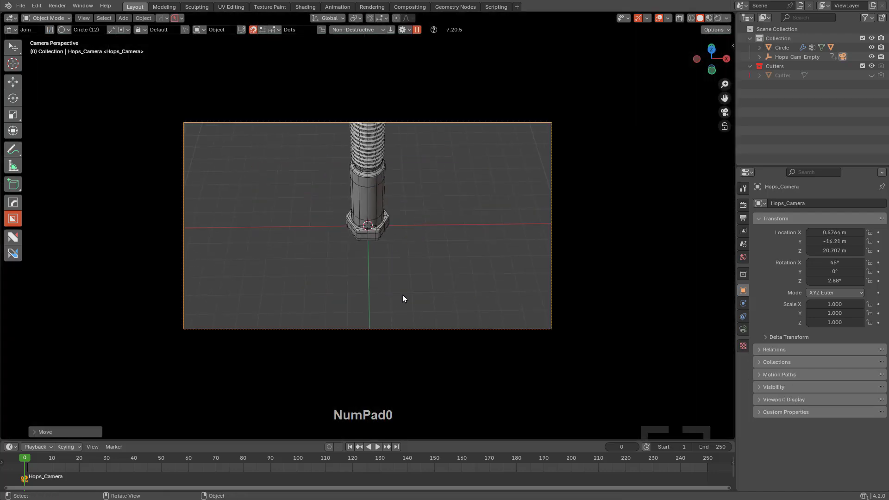
{"action": "key", "text": "g"}
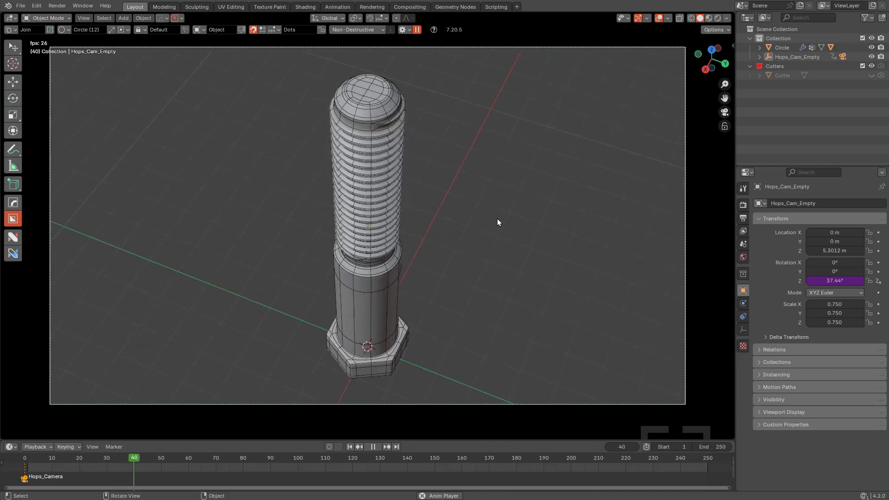
{"action": "middle_click", "coordinate": [395, 229]}
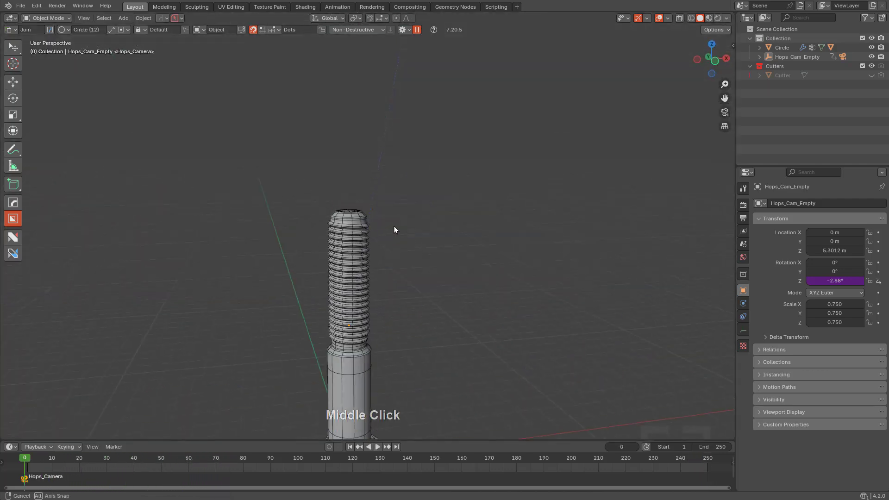
- Duplicate the bolt head as Circle.001 and delete its HOPS_ToThread modifier
{"action": "key", "text": "Tab"}
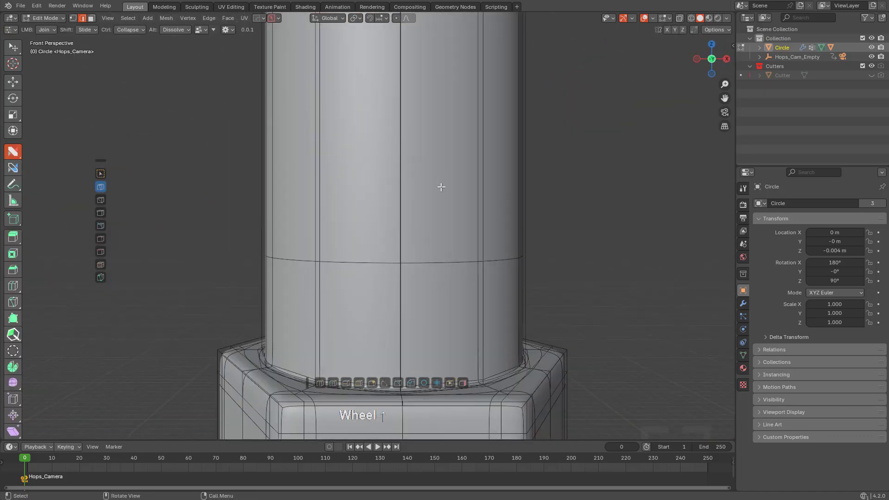
{"action": "key", "text": "Tab"}
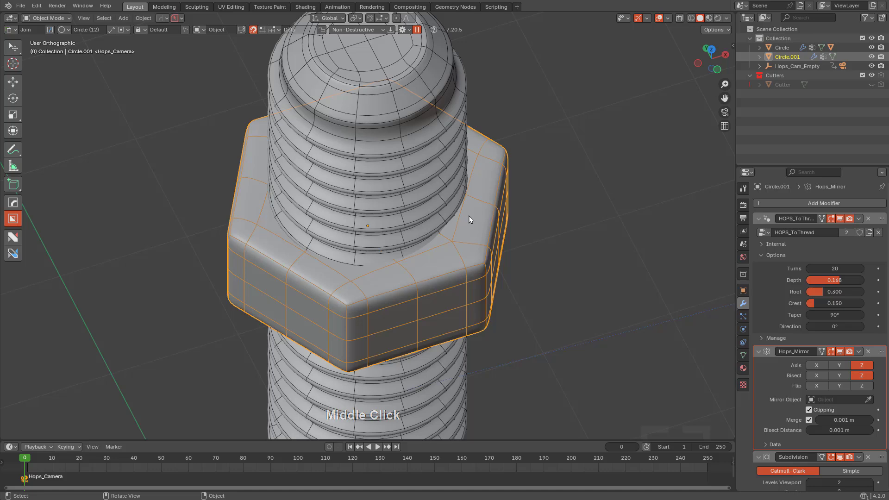
{"action": "key", "text": "Tab"}
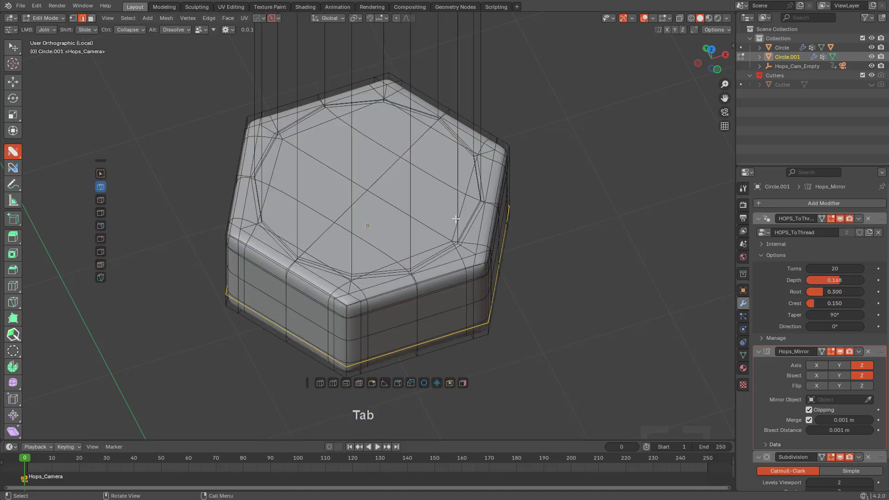
{"action": "key", "text": "Tab"}
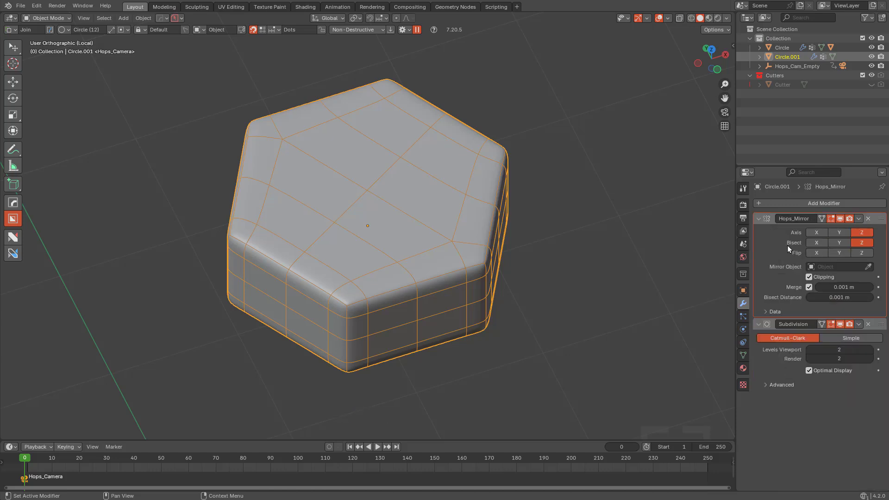
- Apply Hops_Mirror to the nut, flatten it, and round its inner hole with To Sphere
{"action": "key", "text": "Tab"}
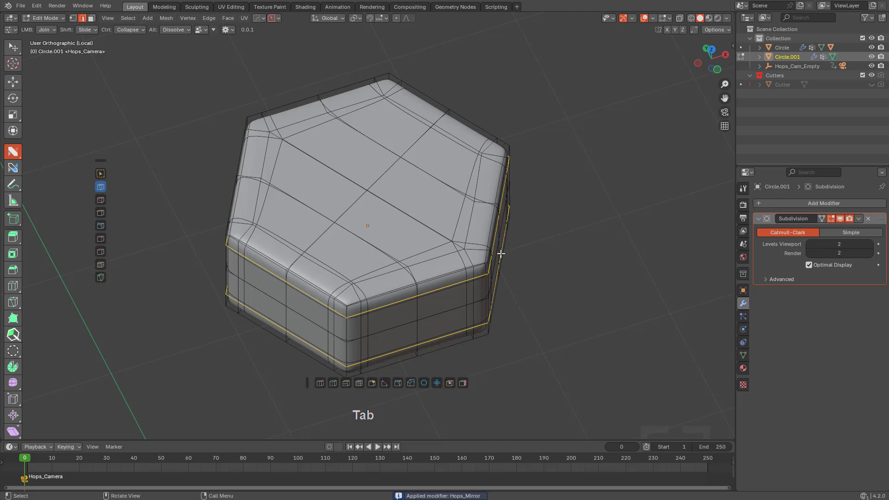
{"action": "key", "text": "KP_7"}
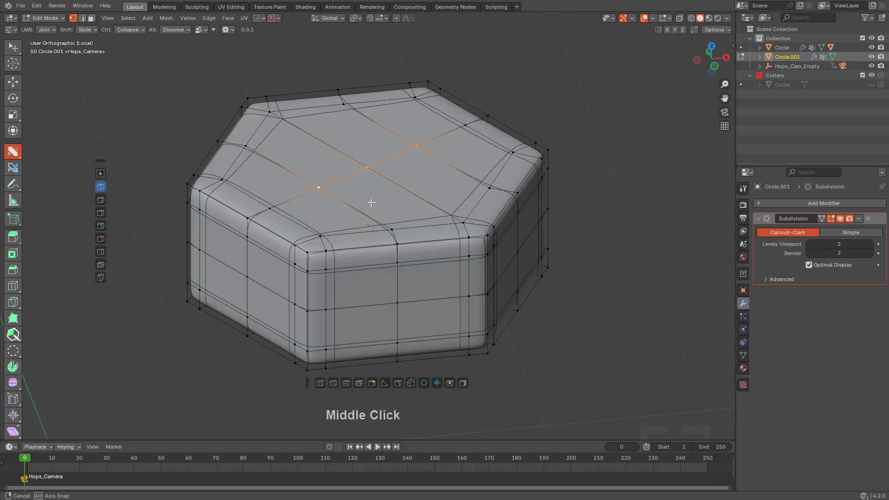
{"action": "key", "text": "X"}
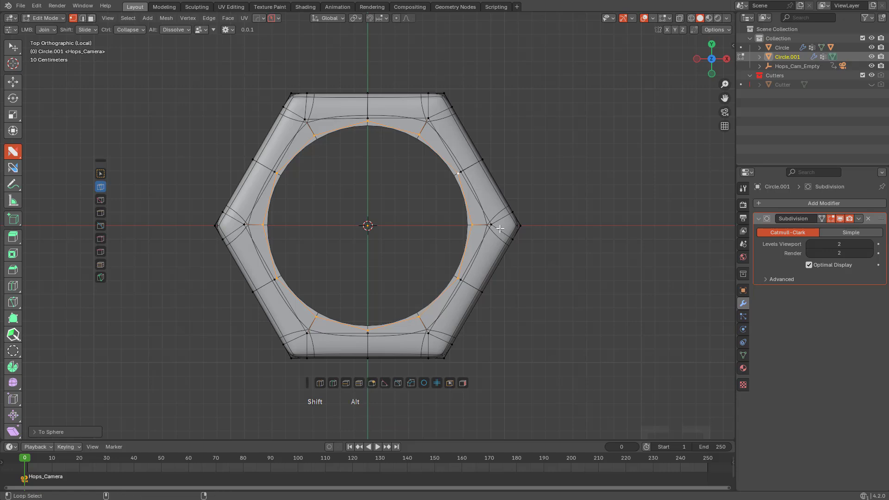
{"action": "key", "text": "KP_Enter"}
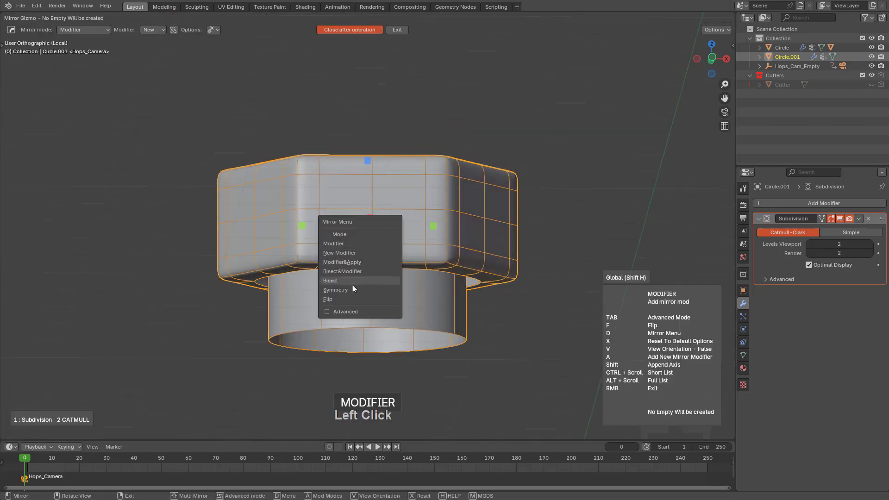
- Apply Hard Ops Symmetry to the nut, select its hole rim loop, and scale it onto the bolt
{"action": "left_click", "coordinate": [336, 289]}
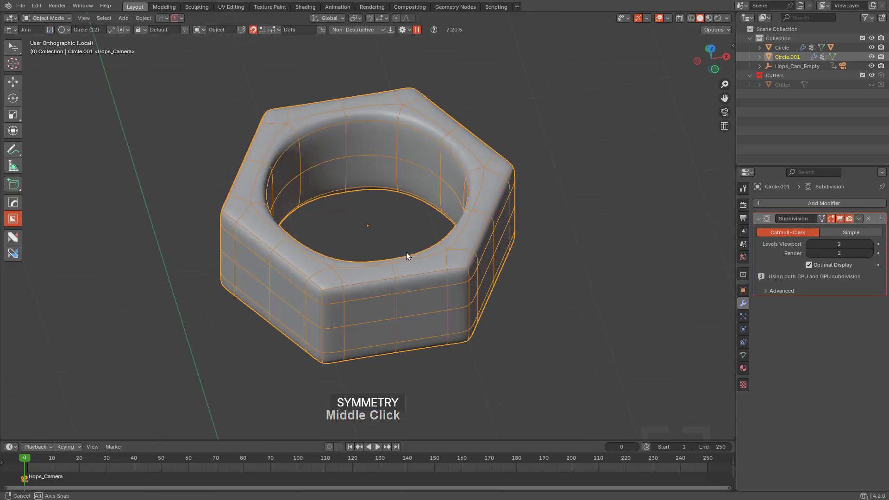
{"action": "key", "text": "Tab"}
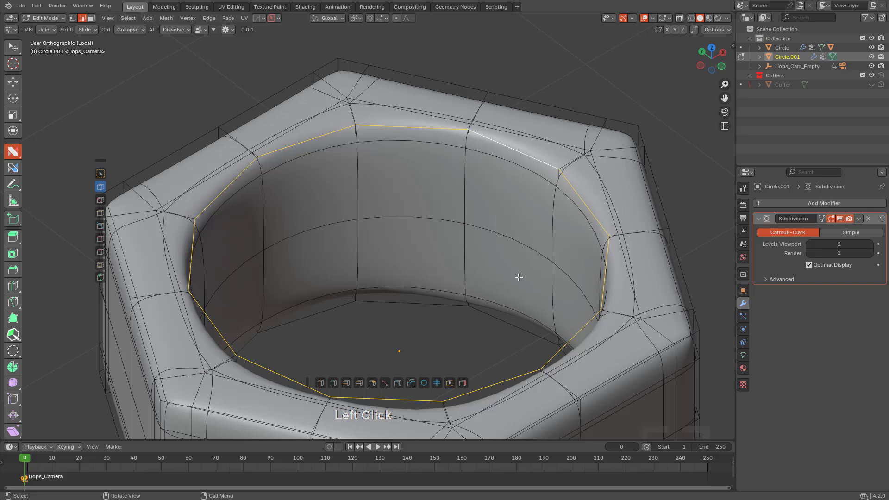
{"action": "left_click", "coordinate": [830, 218]}
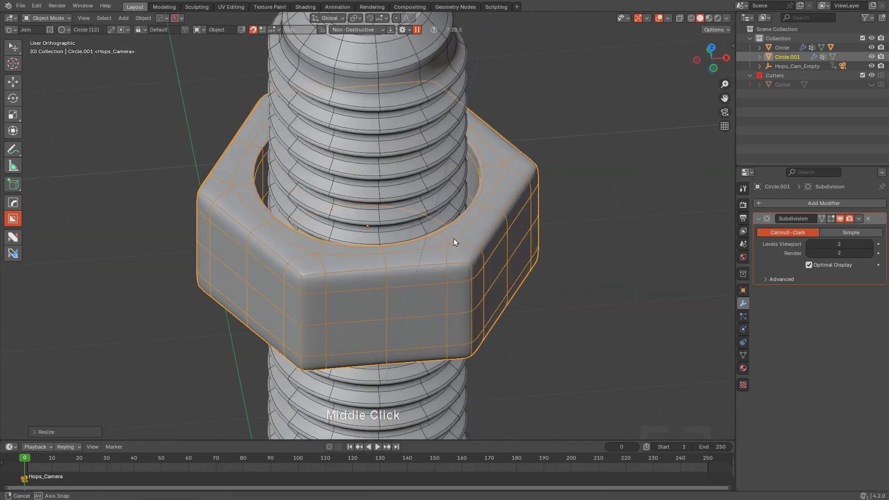
- Delete the nut's Subdivision modifier, leaving flat faces and a twelve-sided hole
{"action": "key", "text": "s"}
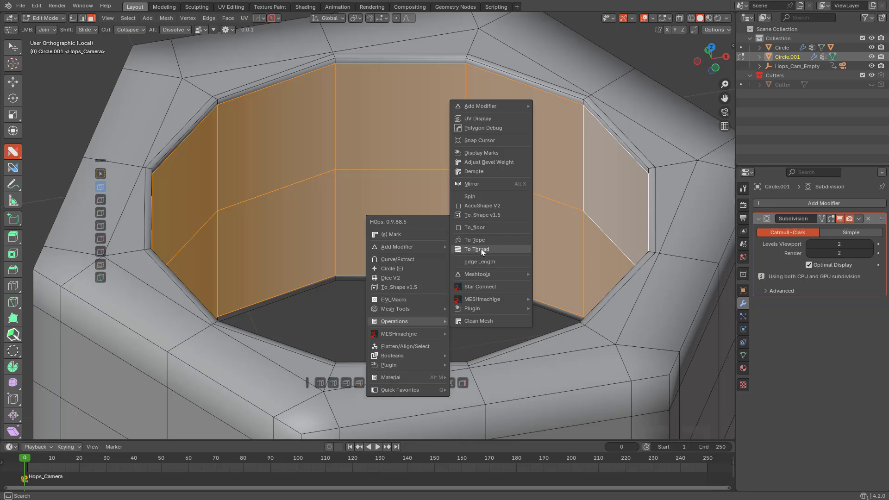
{"action": "left_click", "coordinate": [476, 249]}
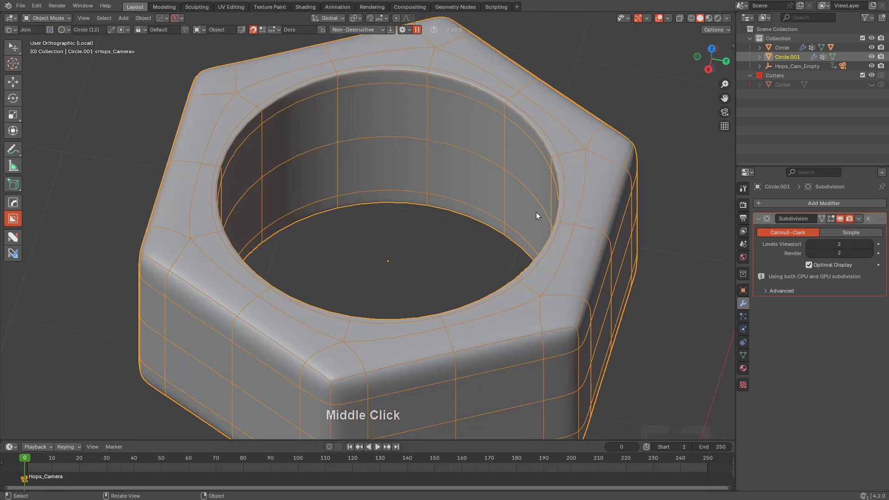
{"action": "left_click_drag", "start_coordinate": [537, 215], "coordinate": [512, 205]}
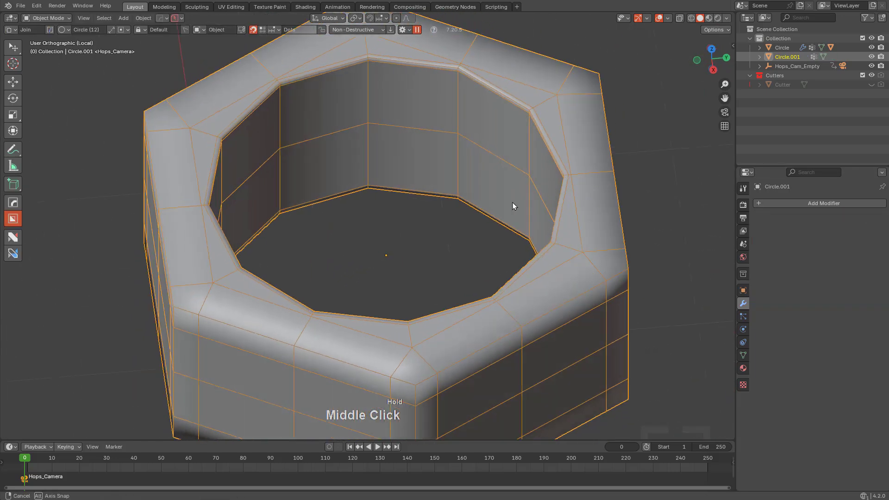
- Select the nut's inner hole walls, orbit to check them, and open Hard Ops To Thread
{"action": "key", "text": "Tab"}
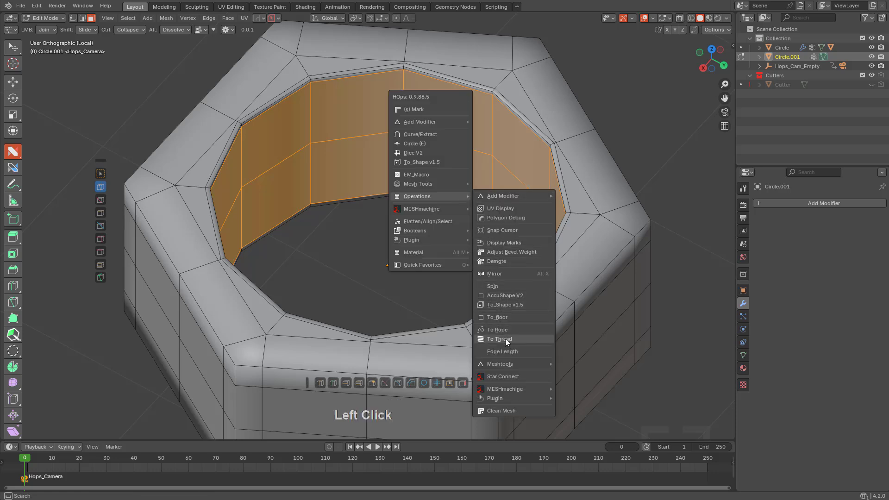
{"action": "left_click", "coordinate": [500, 338]}
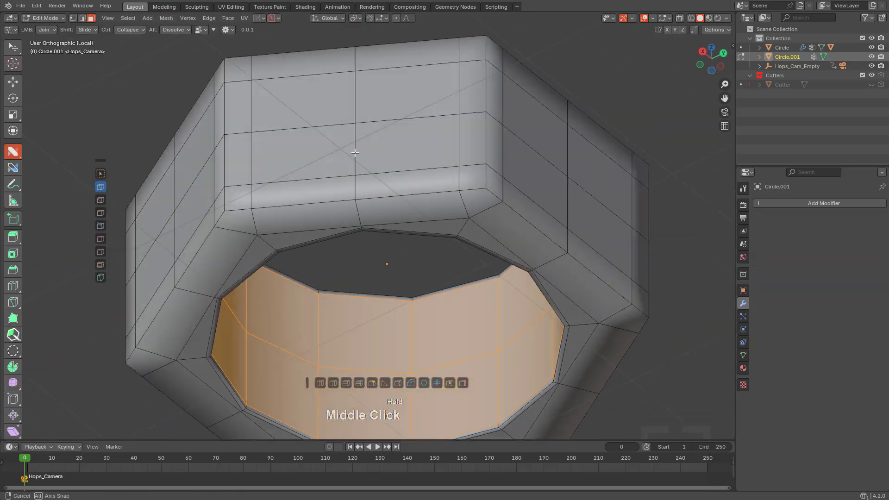
{"action": "left_click_drag", "start_coordinate": [354, 153], "coordinate": [285, 258]}
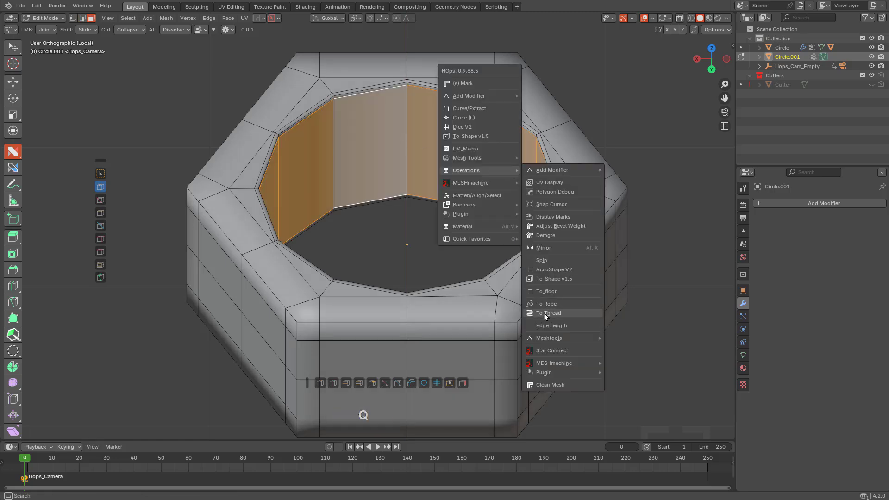
- Thread the nut's hole faces with To Thread set to 5 turns and confirm
{"action": "left_click", "coordinate": [547, 313]}
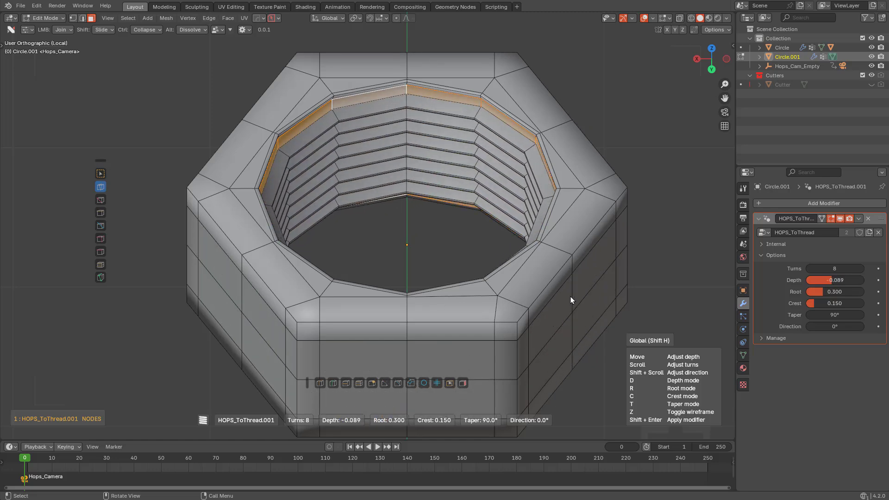
{"action": "scroll", "scroll_direction": "down", "scroll_amount": 3}
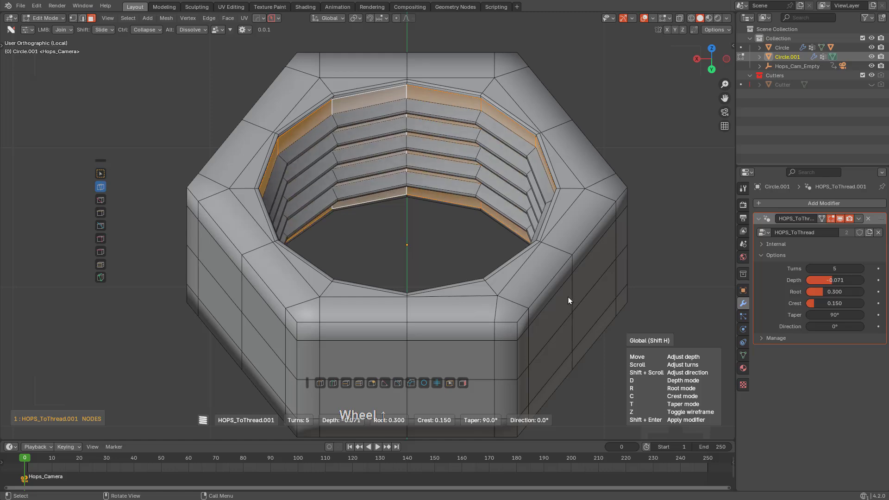
{"action": "key", "text": "Tab"}
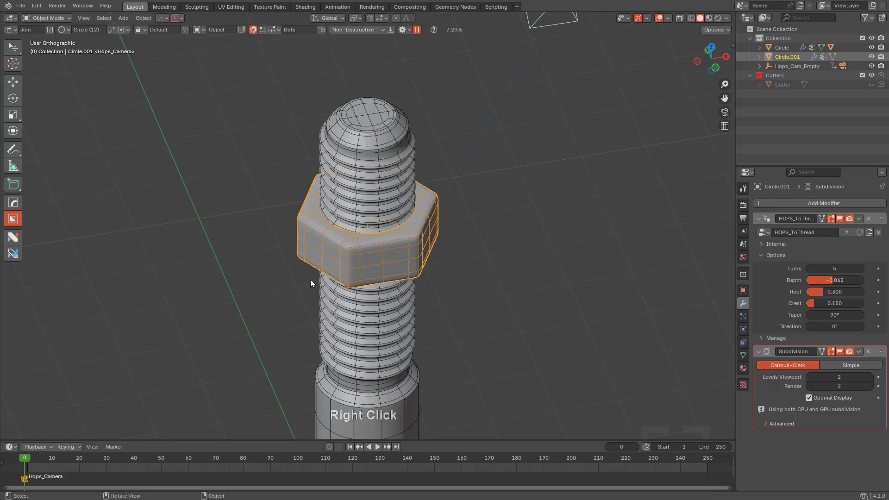
- Frame the bolt assembly, switch to the turntable camera view, and play the spin animation
{"action": "key", "text": "g"}
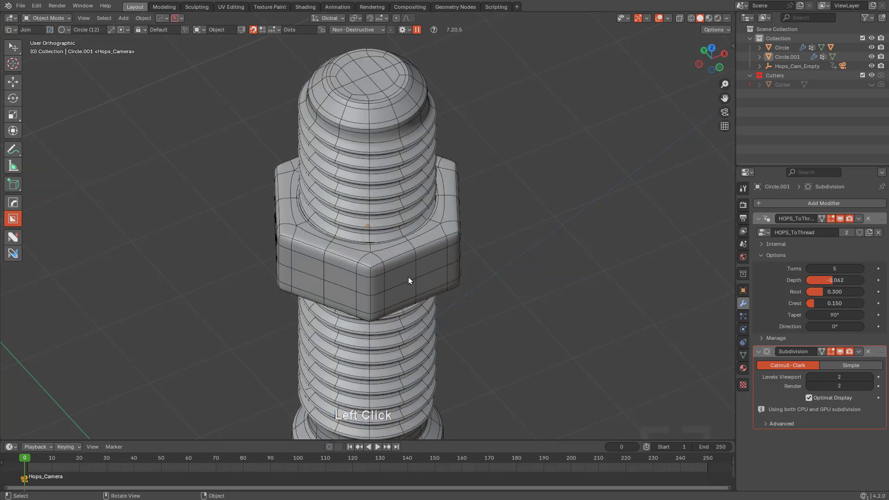
{"action": "key", "text": "KP_0"}
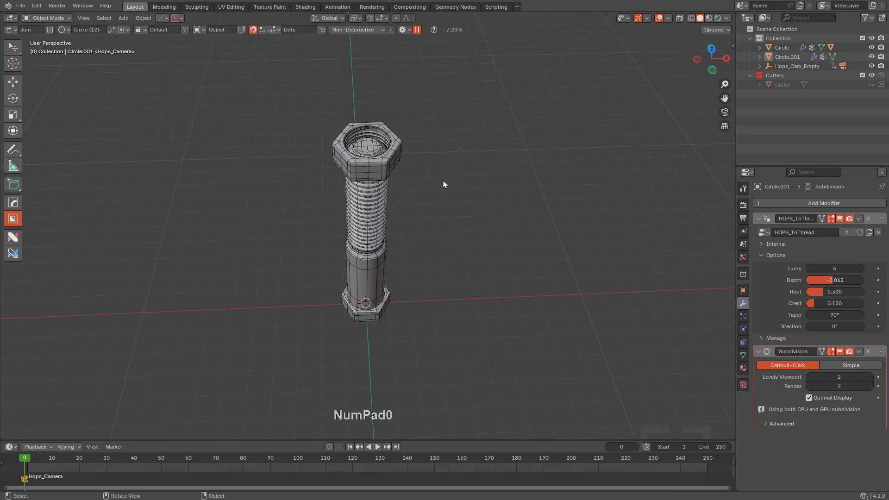
{"action": "key", "text": "Space"}
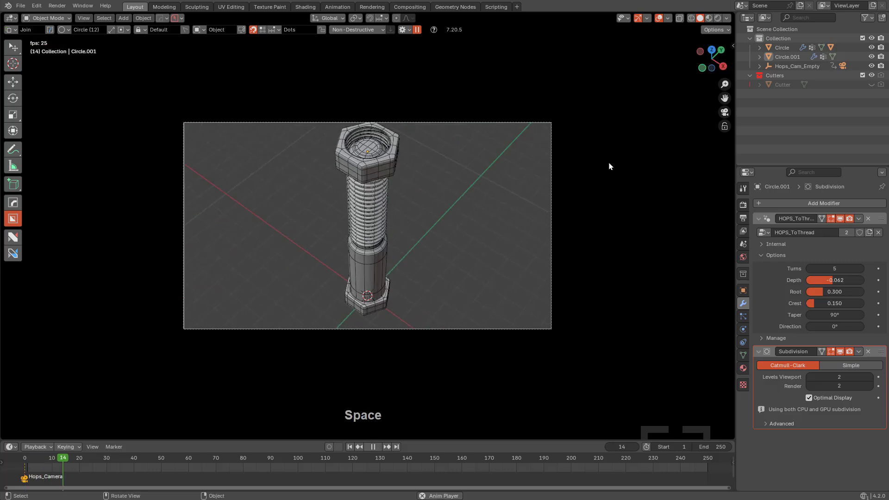